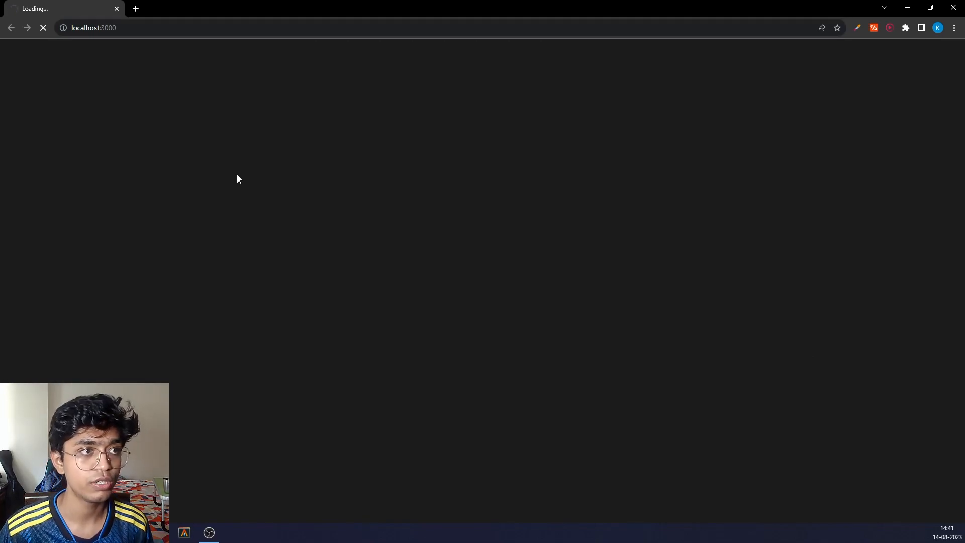
# Step: Refresh the Next.js app at localhost:3000 in Chrome with dev tools
pyautogui.press('F12')
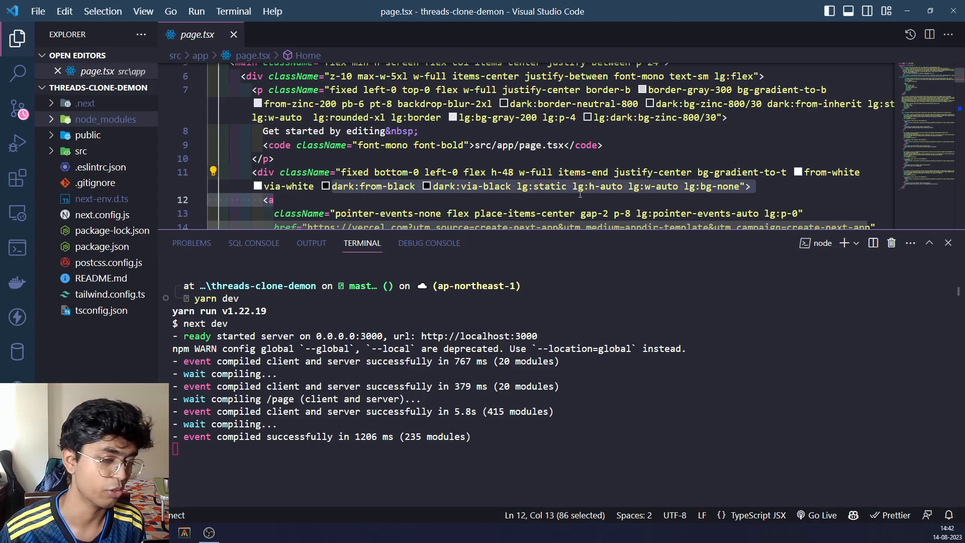
# Step: Deselect the starter code in page.tsx before heading to the shadcn/ui Dark Mode docs
pyautogui.click(350, 199)
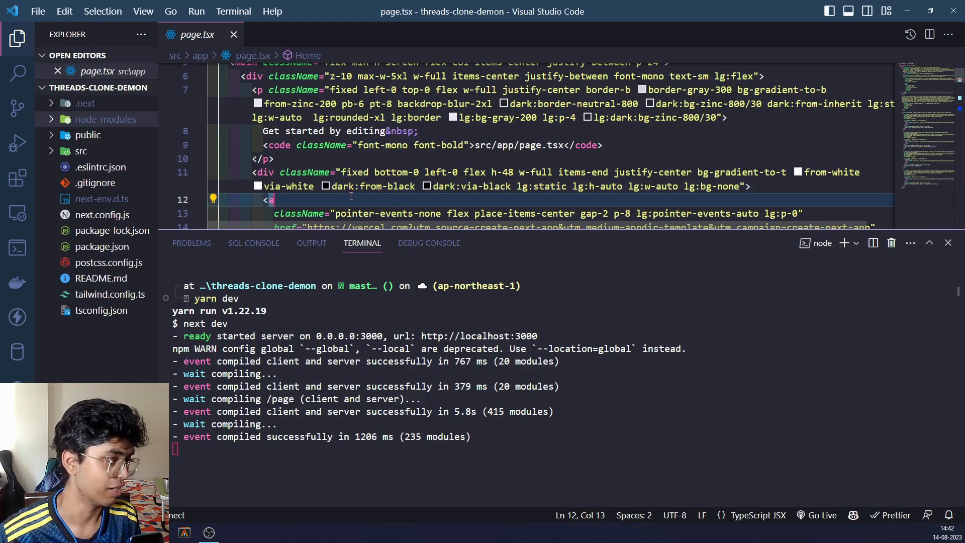
pyautogui.moveTo(269, 199); pyautogui.dragTo(415, 213)
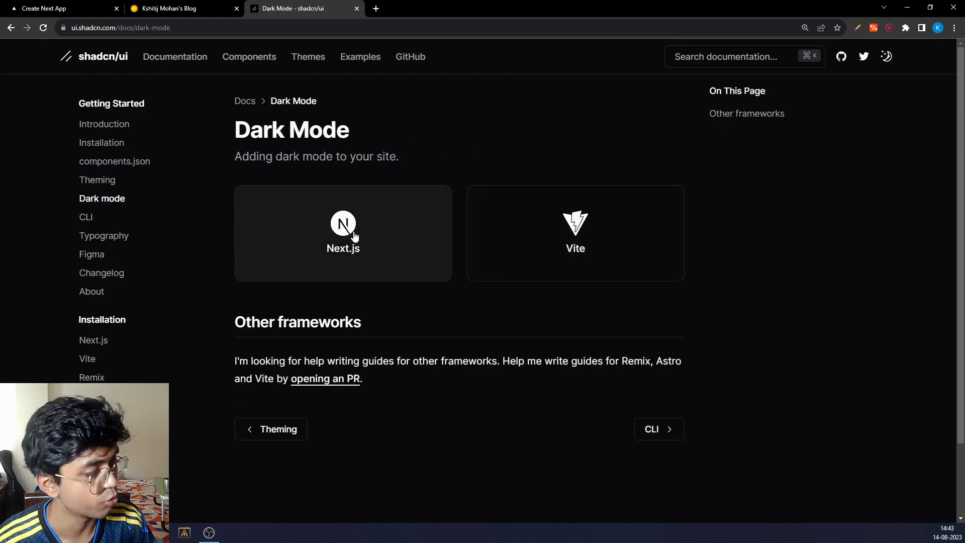
# Step: Copy the theme provider component code from the Next.js dark mode guide
pyautogui.click(343, 232)
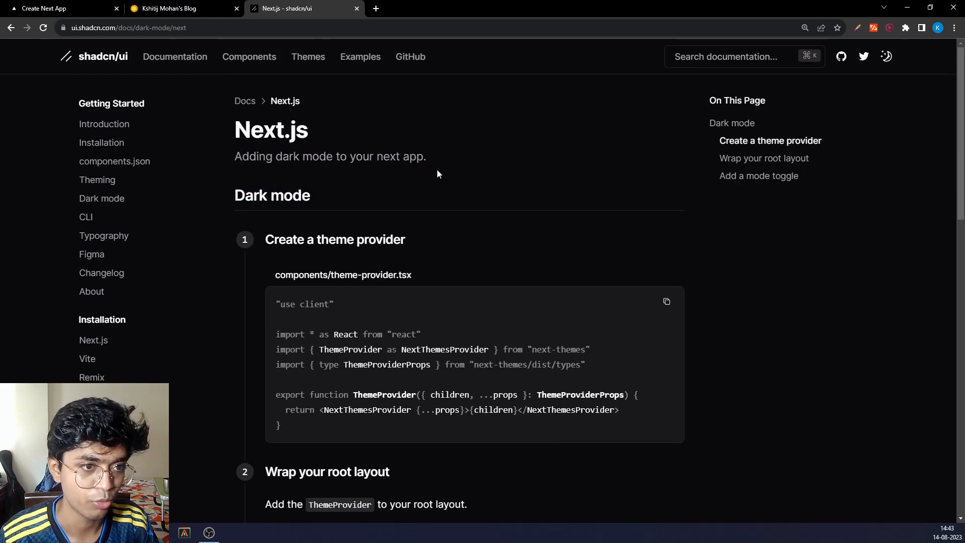
pyautogui.scroll(-3)
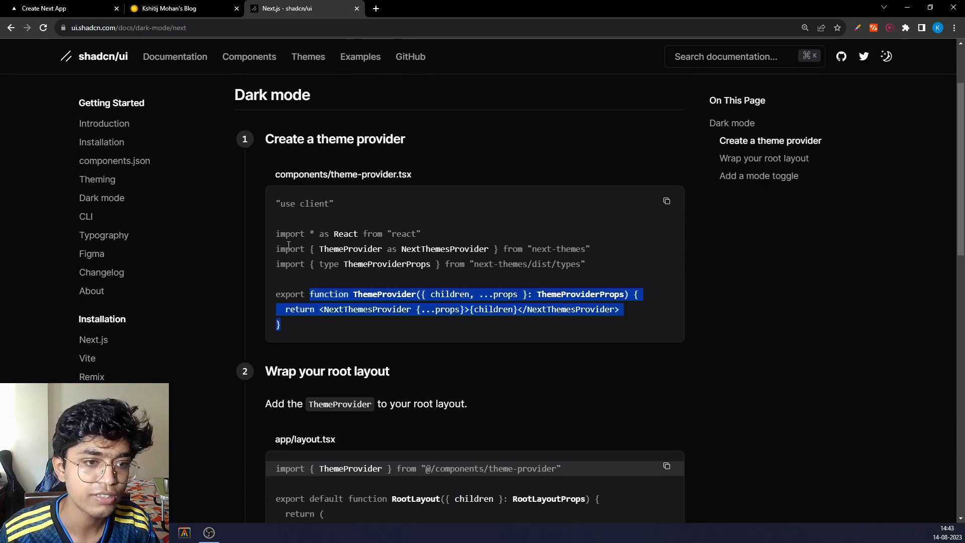
pyautogui.click(666, 201)
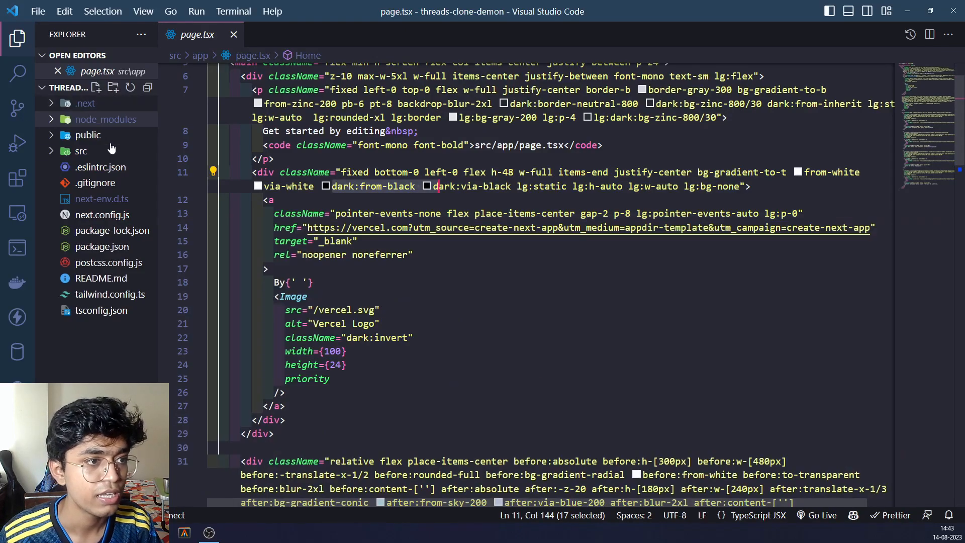
# Step: Create src/components/ui/theme-provider.tsx with the ThemeProvider code, saved and Prettier-formatted
pyautogui.click(81, 151)
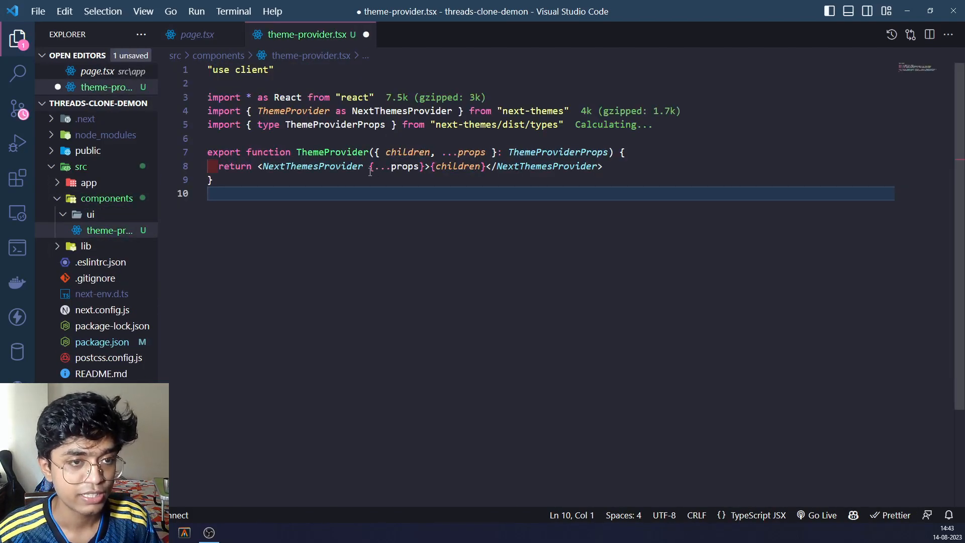
pyautogui.press('ctrl+s')
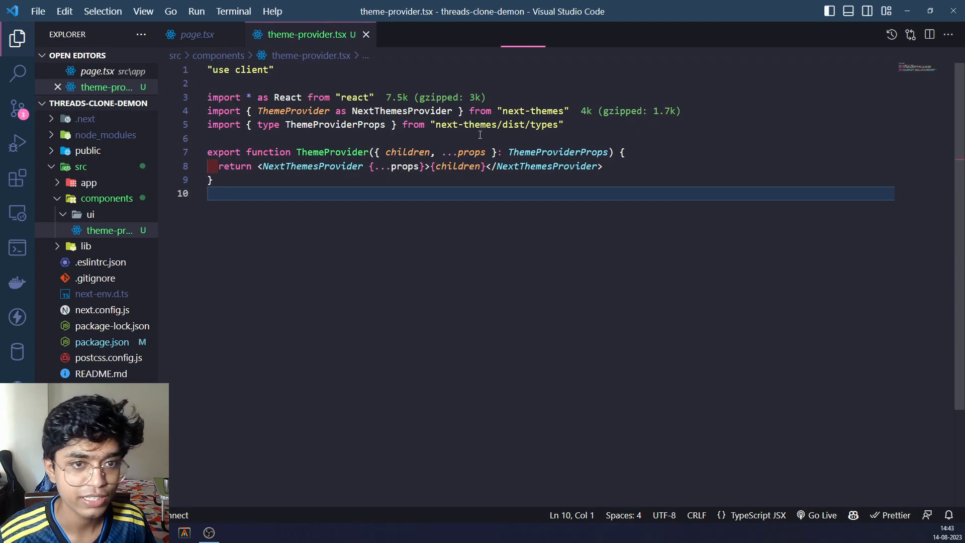
pyautogui.press('ctrl+s')
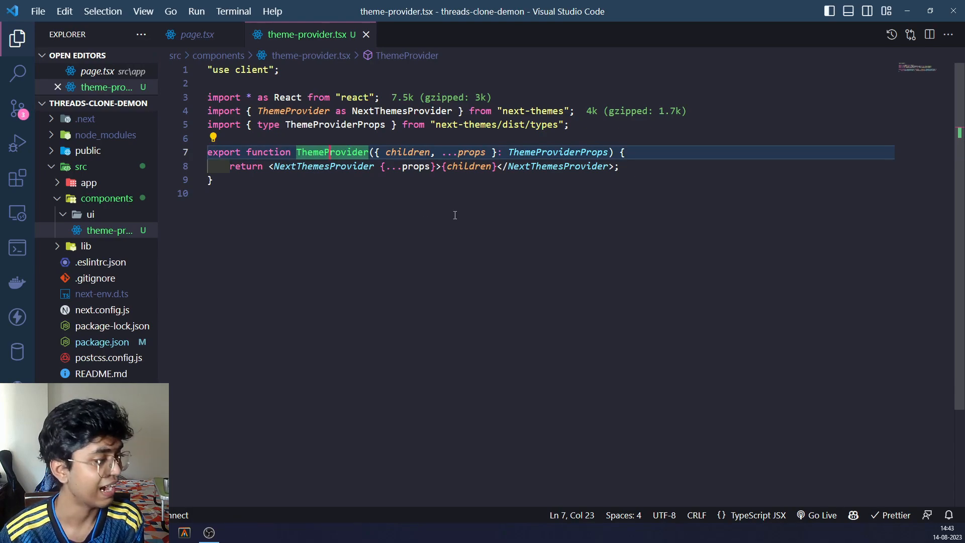
pyautogui.moveTo(436, 212)
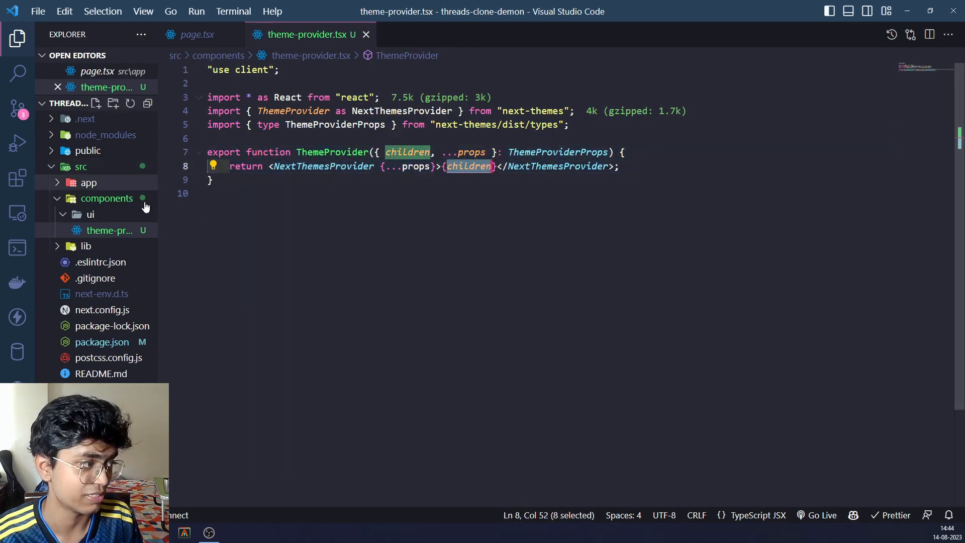
# Step: Wrap {children} in layout.tsx with ThemeProvider attribute="class" defaultTheme="system" enableSystem
pyautogui.click(196, 11)
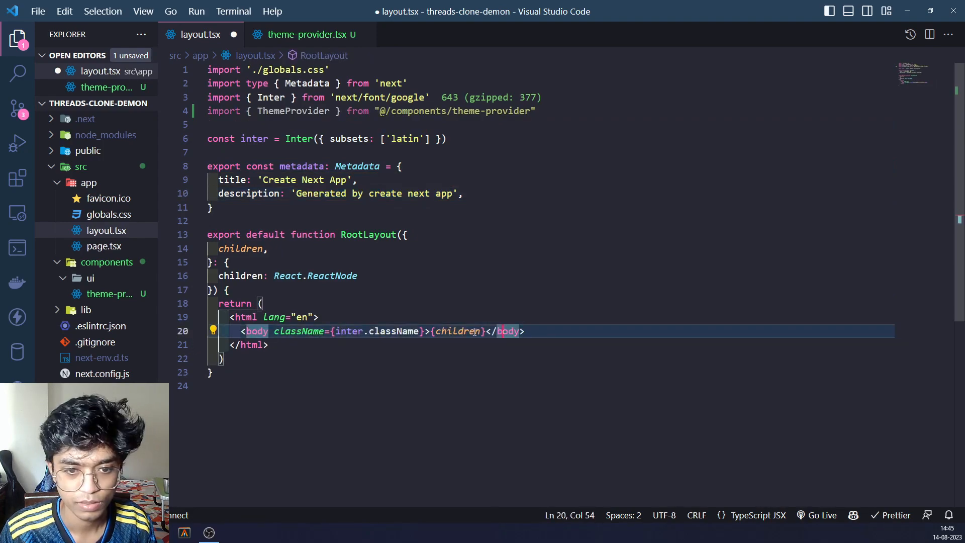
pyautogui.doubleClick(458, 331)
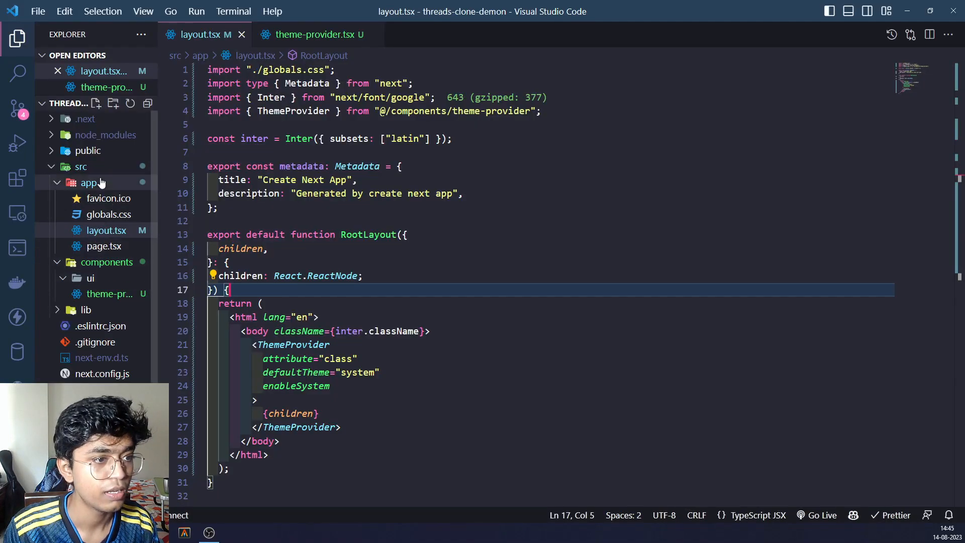
# Step: Create theme-toggle.tsx under components holding the pasted ModeToggle dropdown code
pyautogui.click(96, 103)
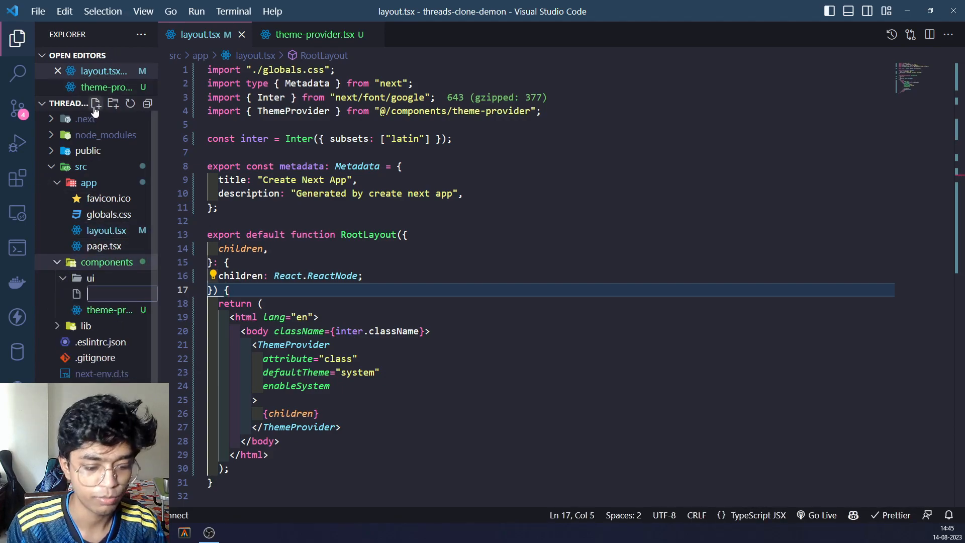
pyautogui.write('theme-')
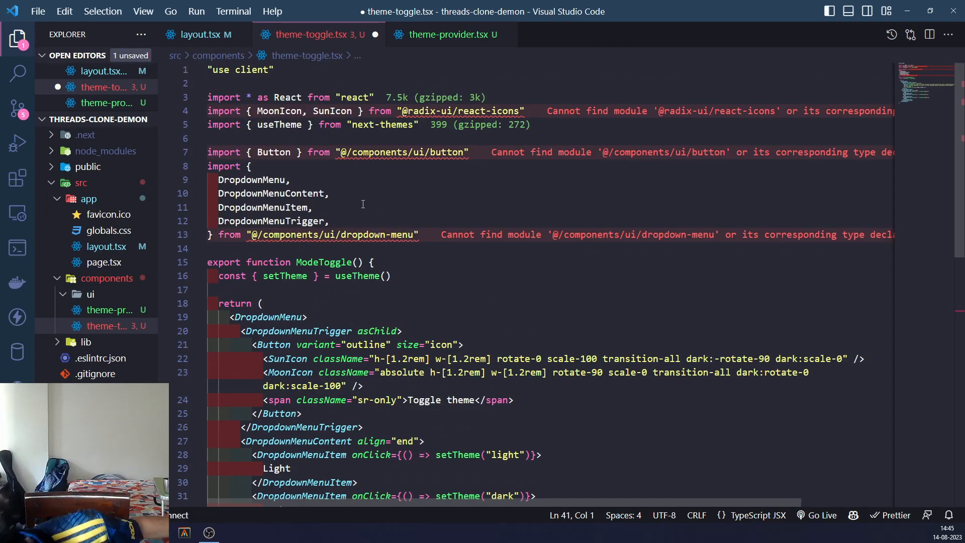
pyautogui.moveTo(499, 191)
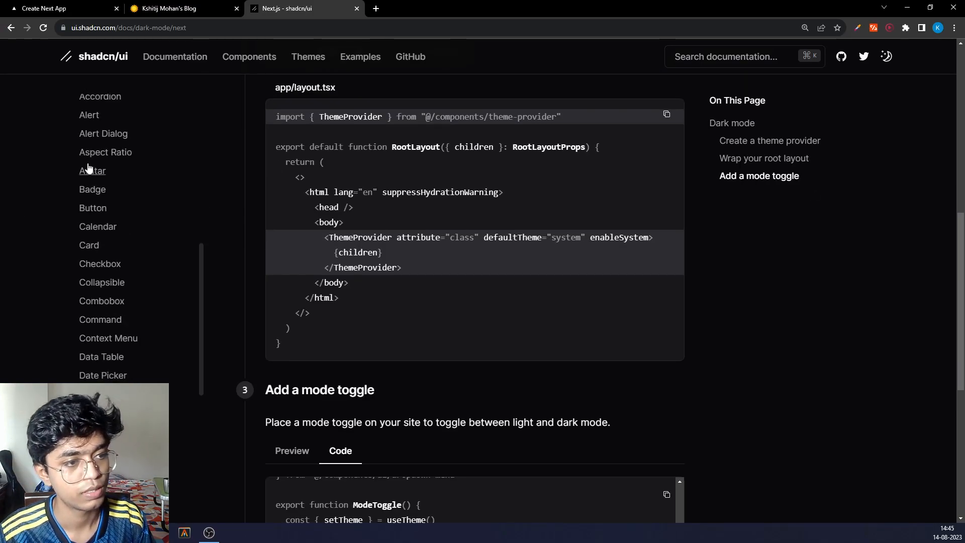
# Step: Locate the 'npx shadcn-ui@latest add button' CLI command on the Button docs page
pyautogui.click(92, 208)
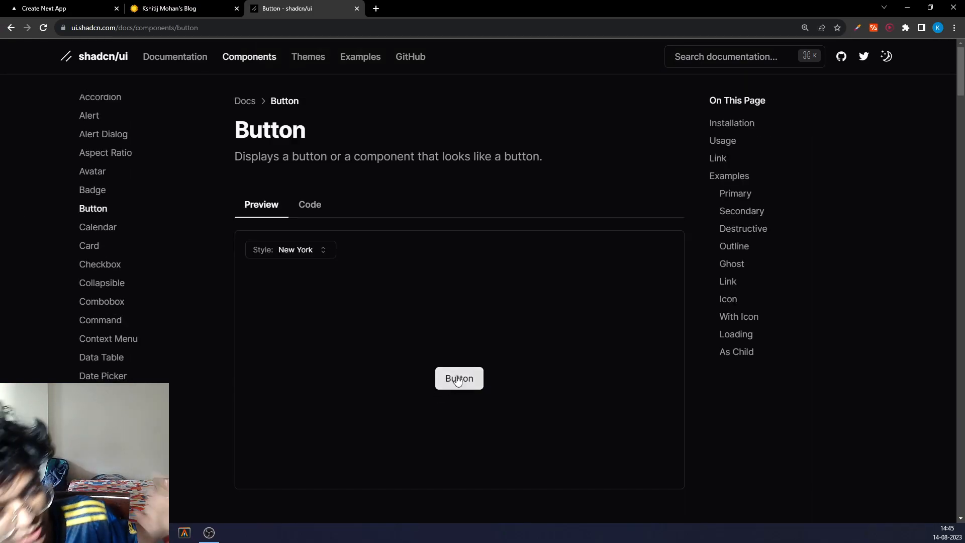
pyautogui.moveTo(554, 397)
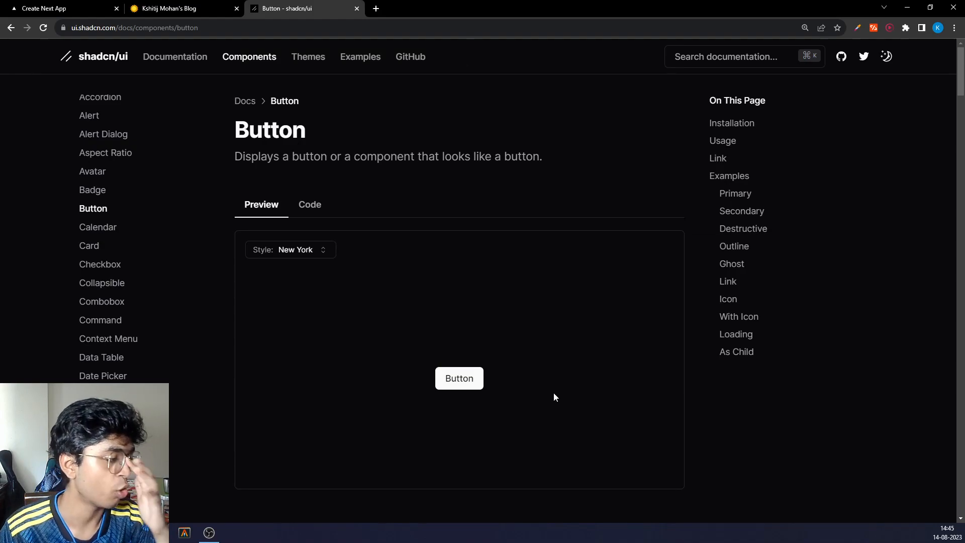
pyautogui.moveTo(300, 213)
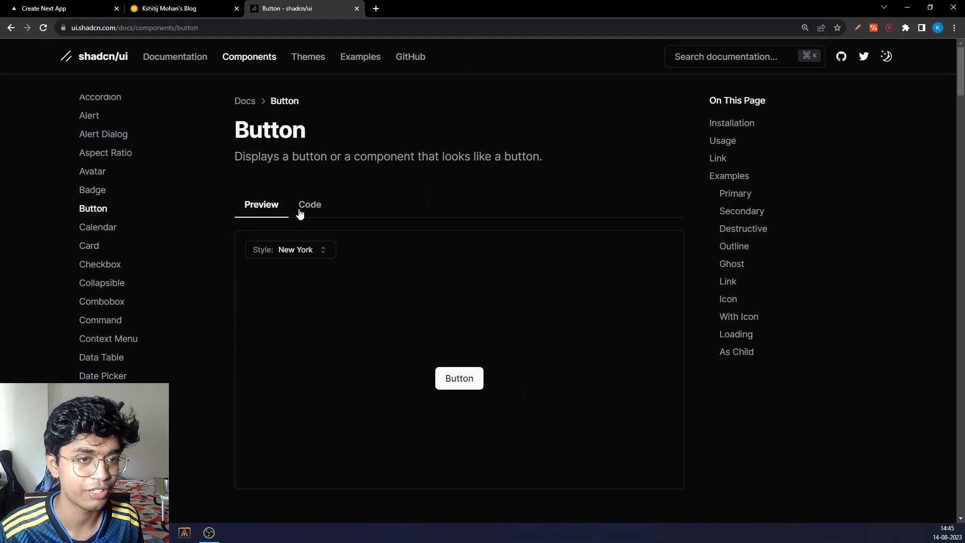
pyautogui.scroll(-3)
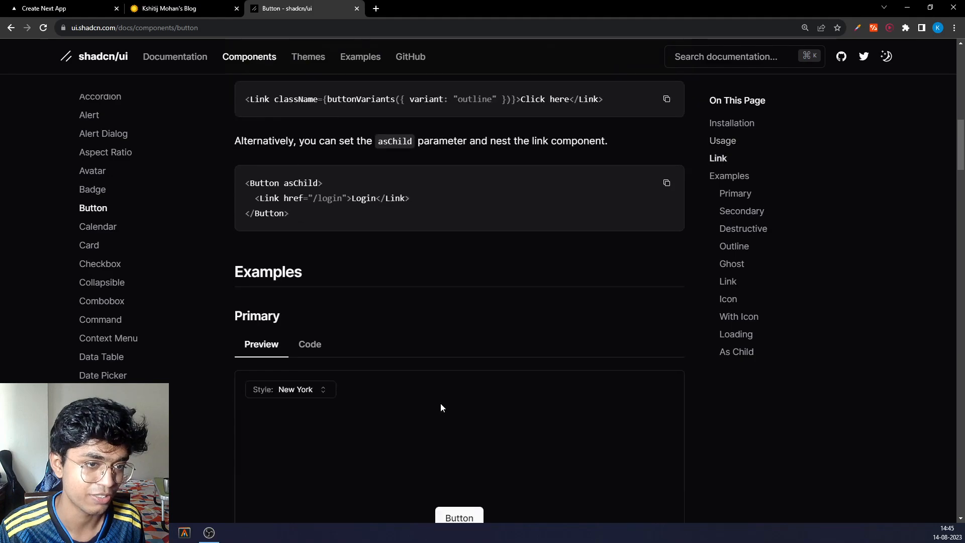
pyautogui.scroll(-3)
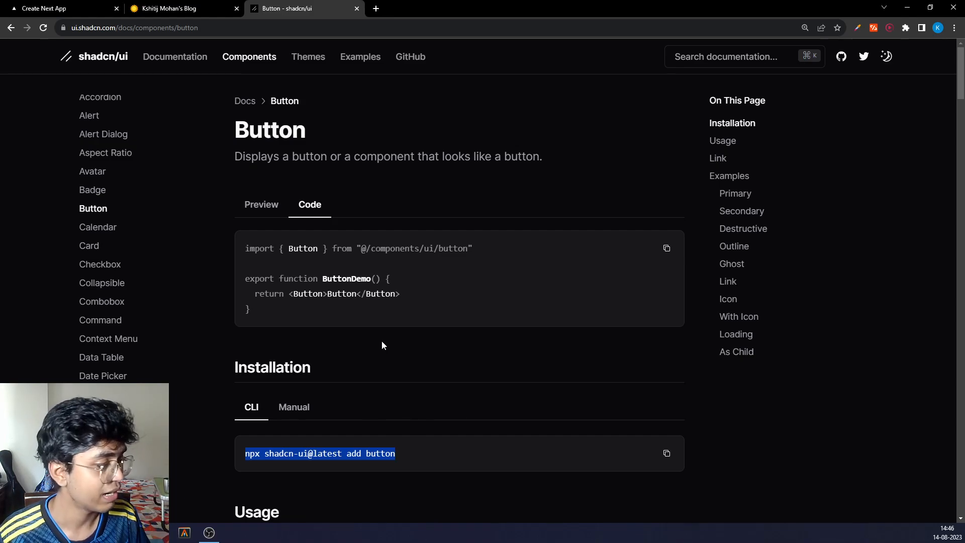
pyautogui.moveTo(433, 457)
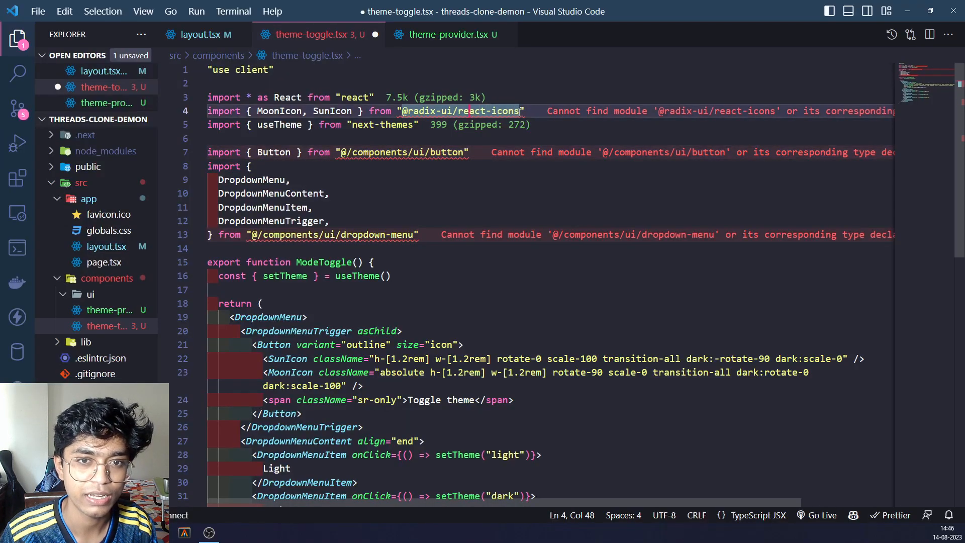
pyautogui.doubleClick(458, 110)
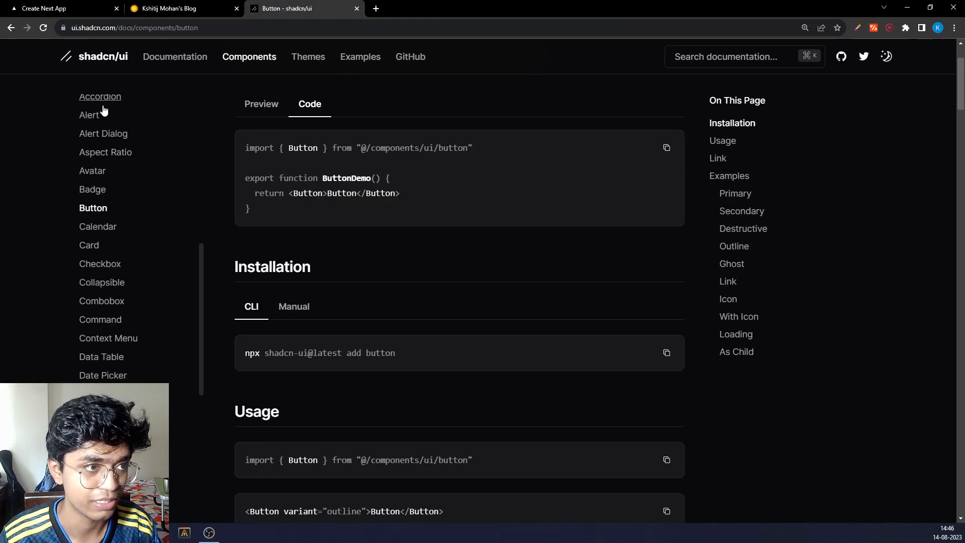
# Step: Reach the 'Run the CLI' init step in the shadcn/ui Next.js installation guide
pyautogui.scroll(3)
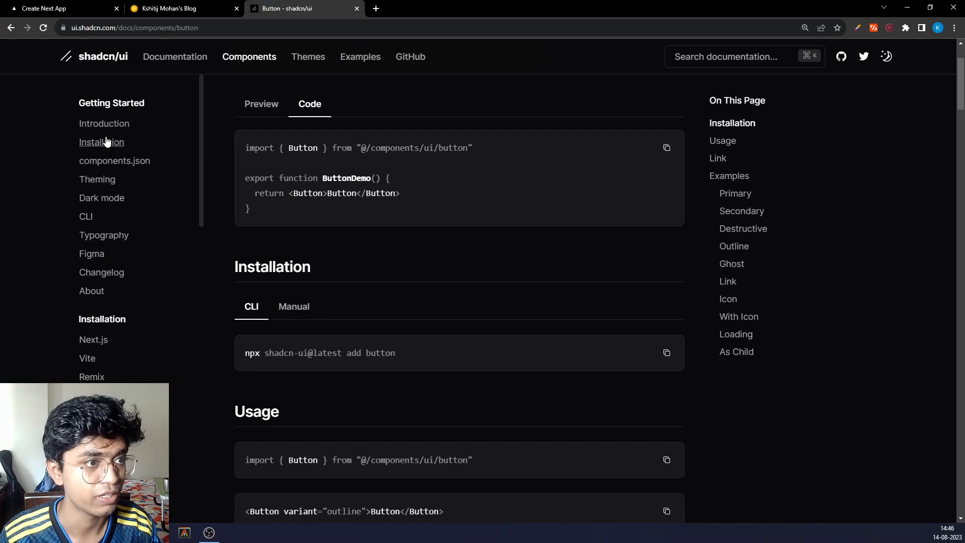
pyautogui.click(101, 142)
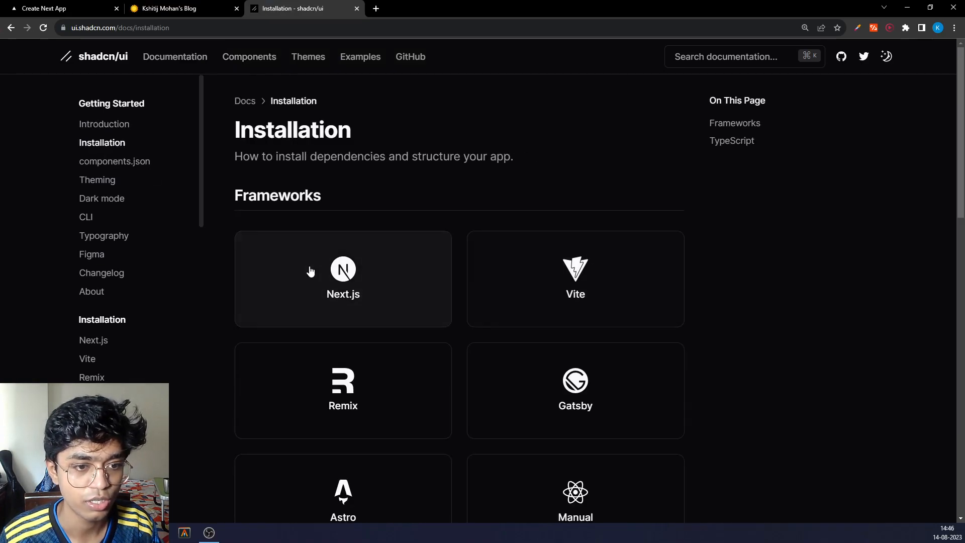
pyautogui.click(342, 278)
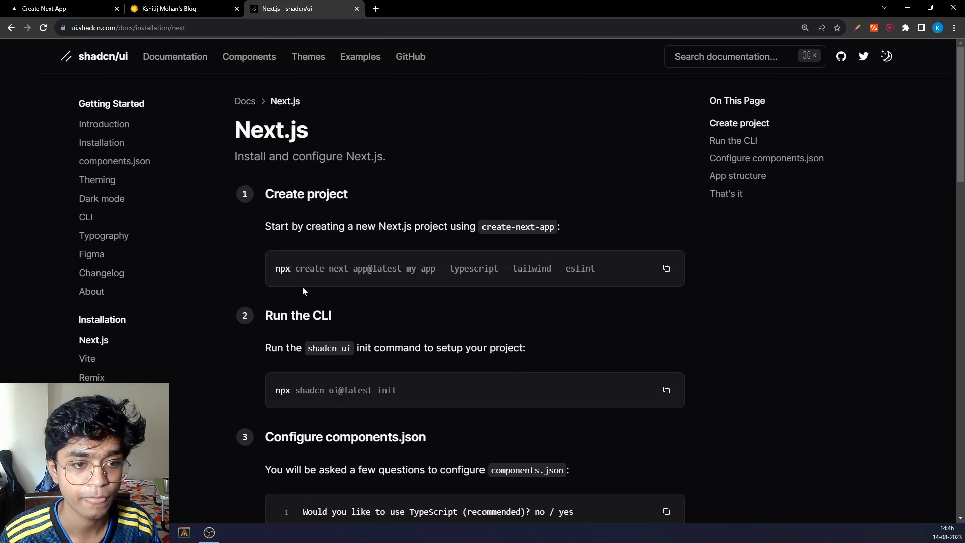
pyautogui.scroll(-3)
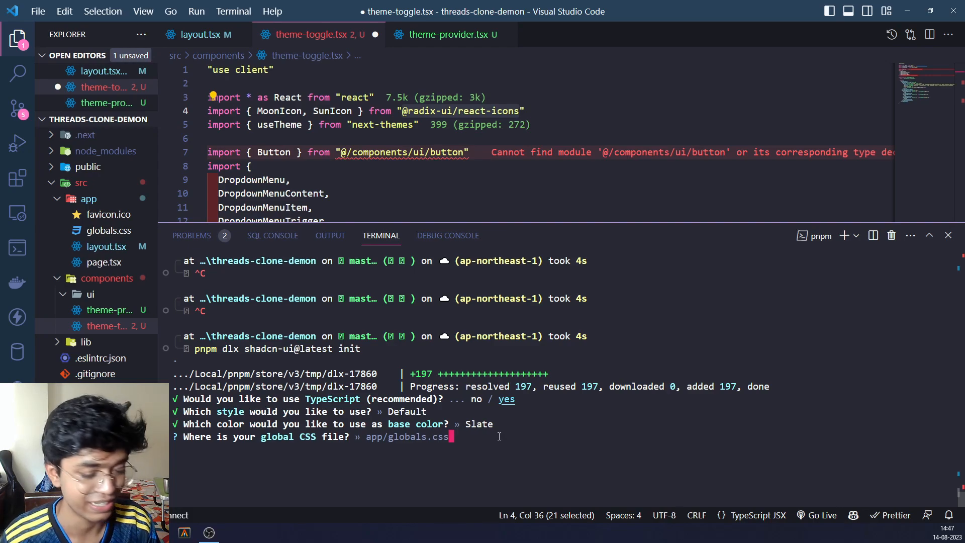
# Step: Answer the shadcn-ui init prompts with src/app/globals.css as the global CSS path, defaults otherwise
pyautogui.write('src')
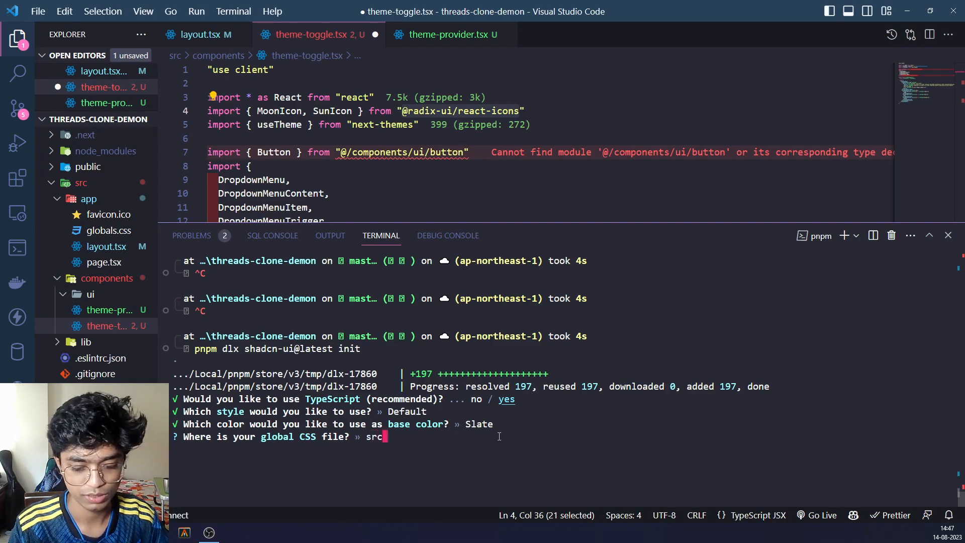
pyautogui.write('/app/globals.css')
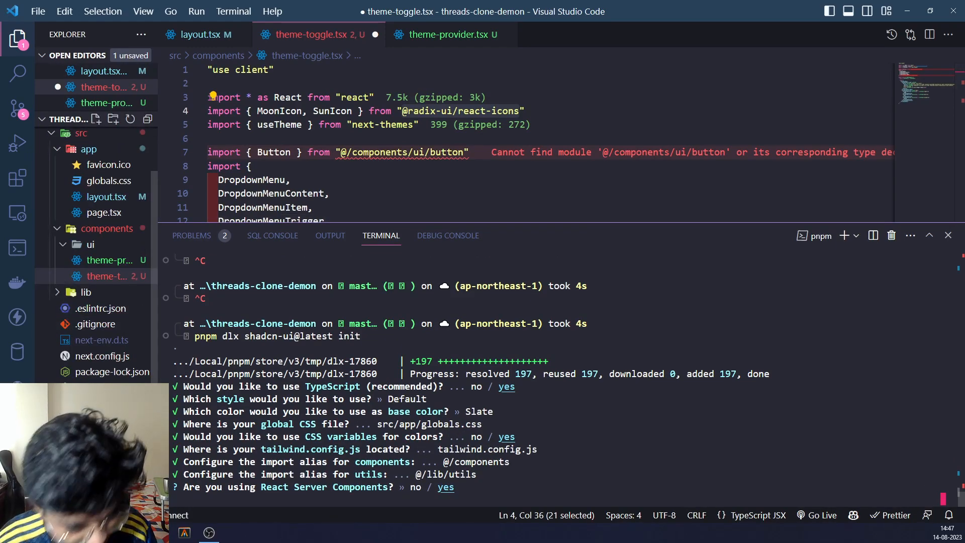
pyautogui.click(110, 275)
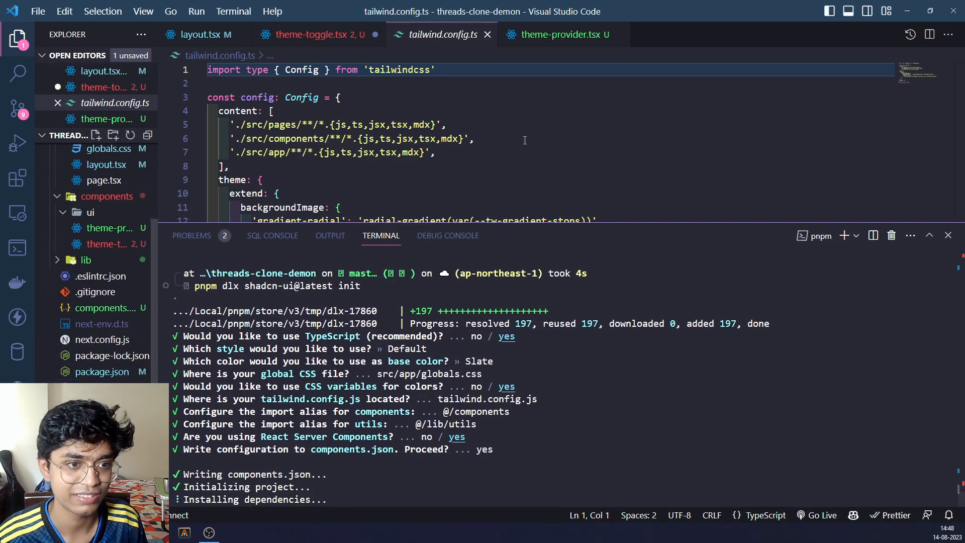
# Step: Run the shadcn-ui add for button and dropdown-menu and view components.json
pyautogui.scroll(-3)
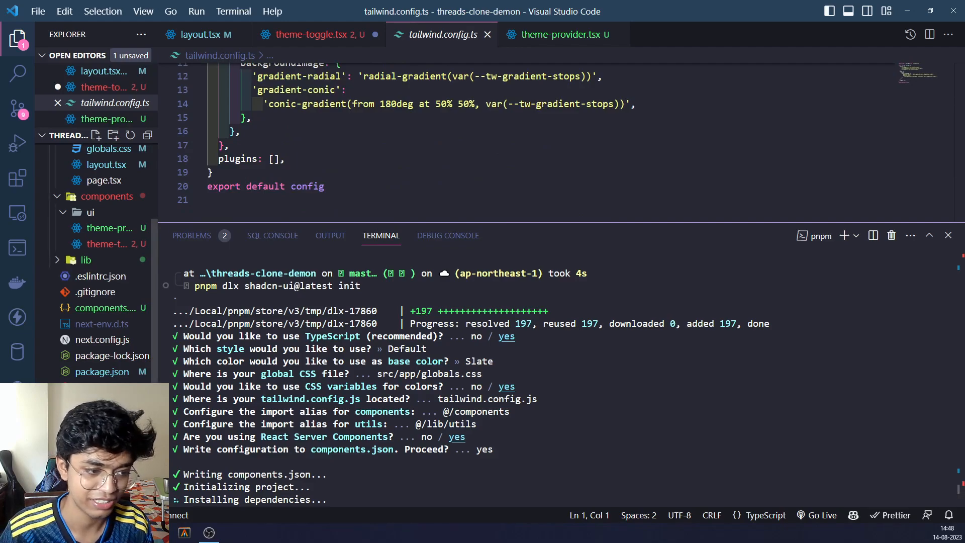
pyautogui.click(314, 34)
pyautogui.write('pnpm dlx shadcn-ui@latest add button dropdown-menu')
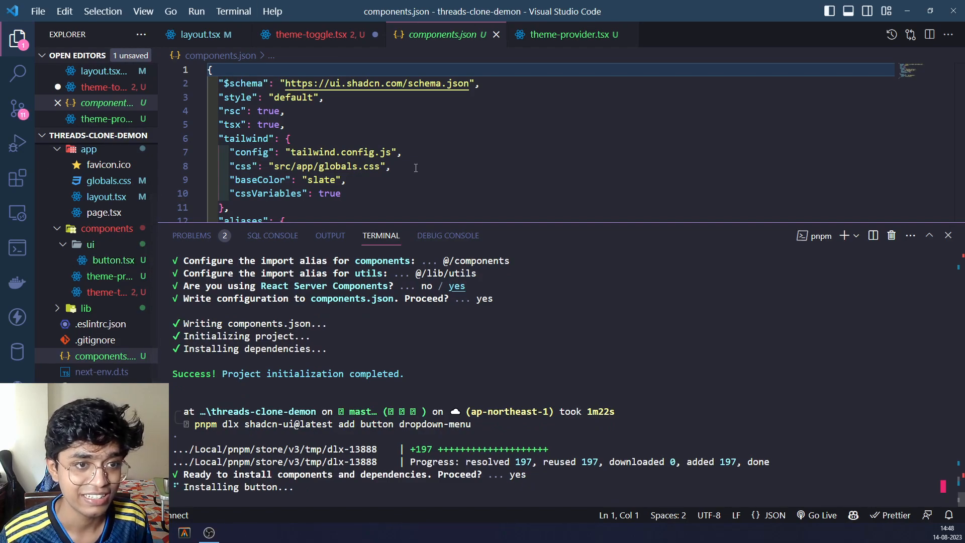
# Step: Review the baseColor setting in components.json while button.tsx and dropdown-menu.tsx install under components/ui
pyautogui.doubleClick(276, 166)
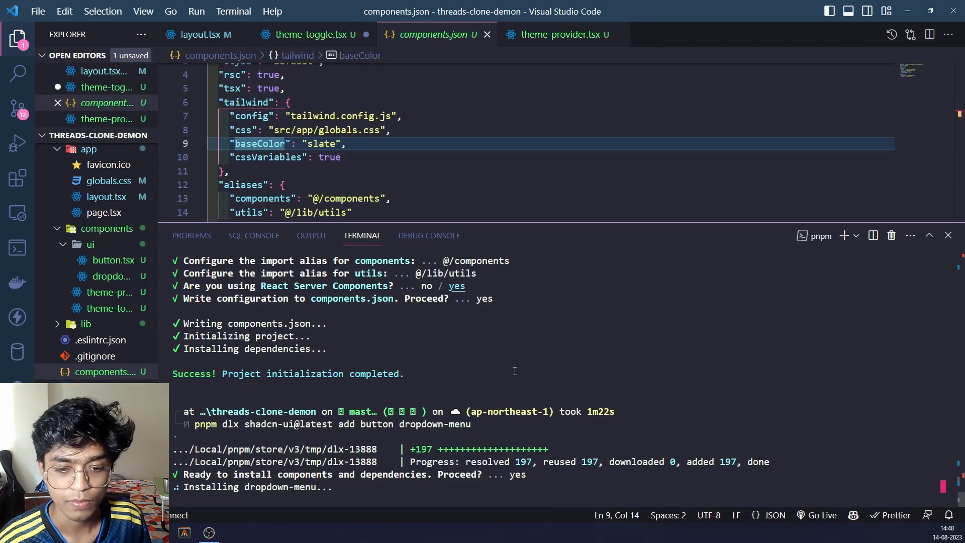
pyautogui.click(306, 34)
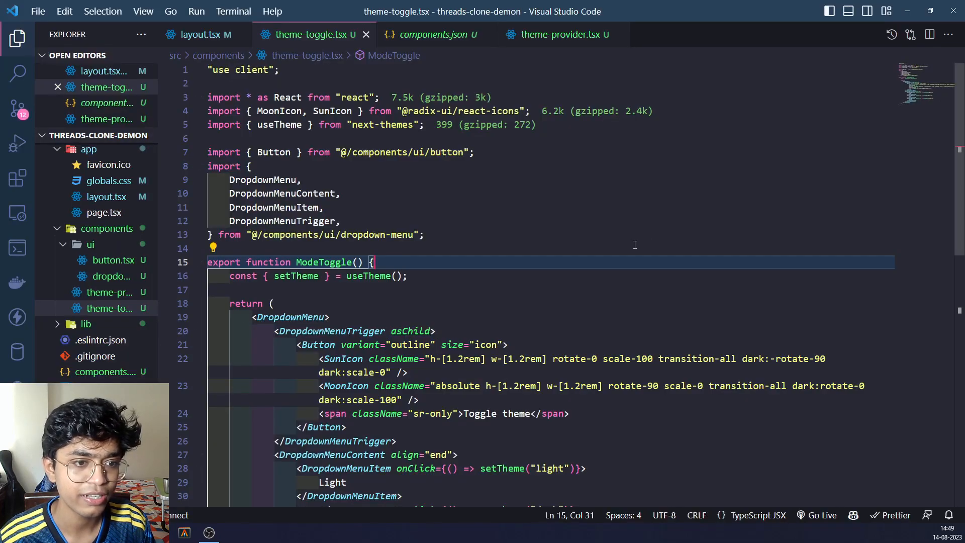
# Step: Verify theme-toggle.tsx imports resolve, then return to the root layout.tsx
pyautogui.scroll(-3)
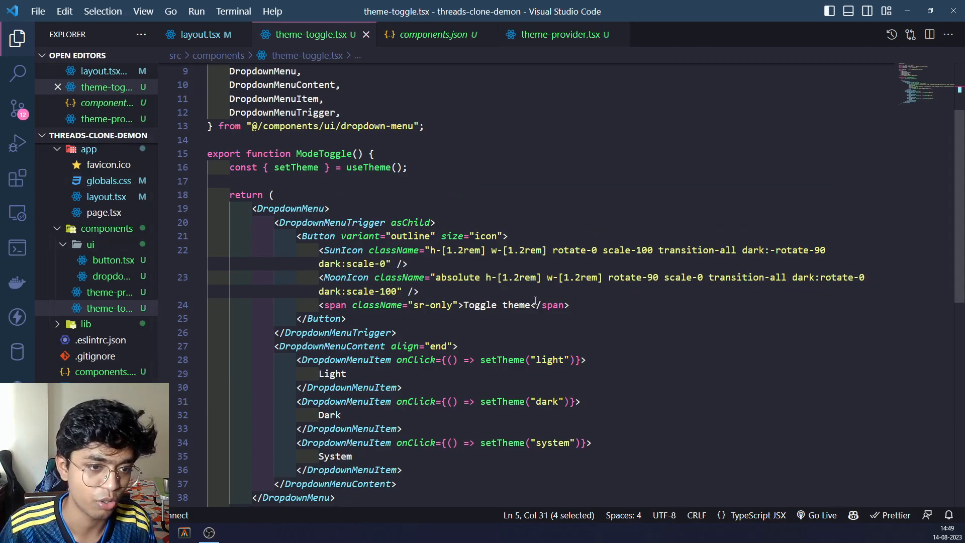
pyautogui.click(367, 167)
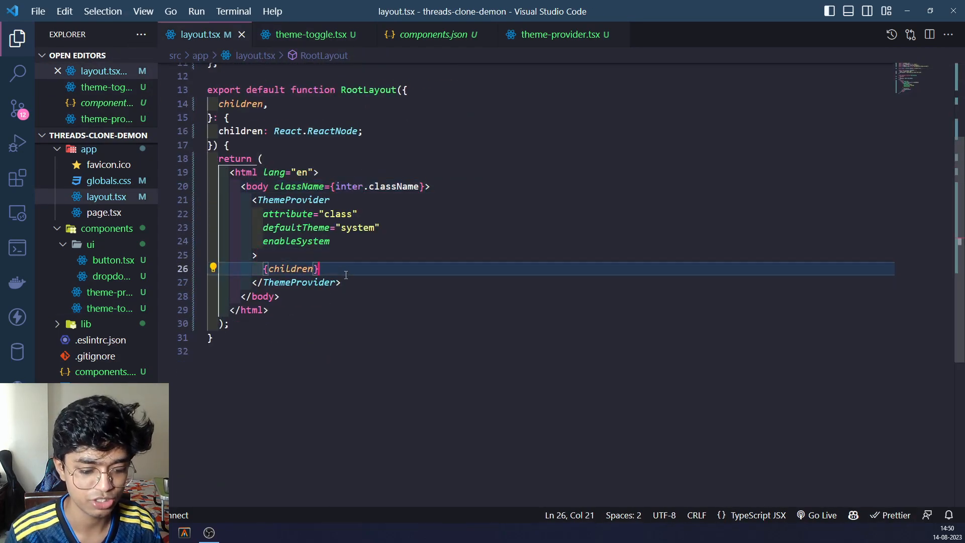
# Step: Add <div><ModeToggle /></div> after {children} in the root layout
pyautogui.write('<div></div>')
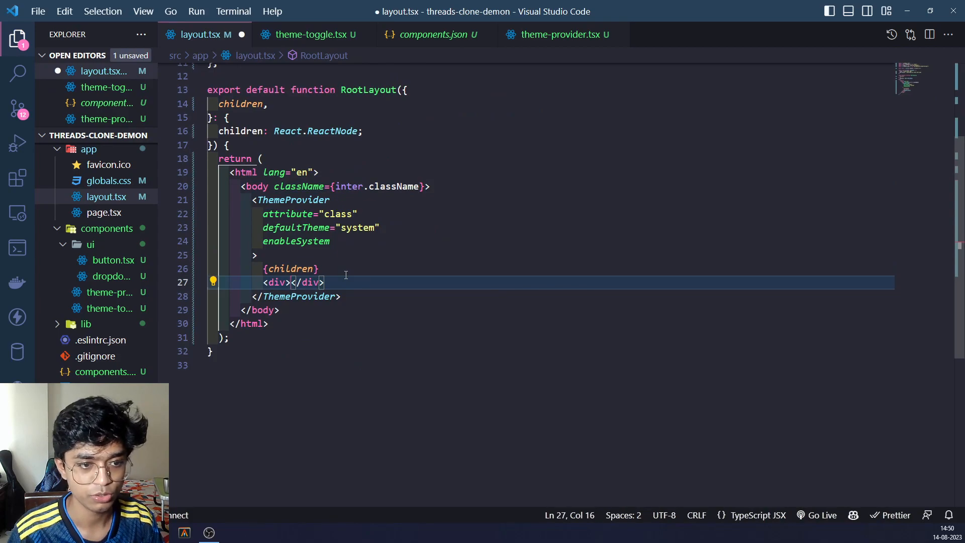
pyautogui.write('ModeToggle')
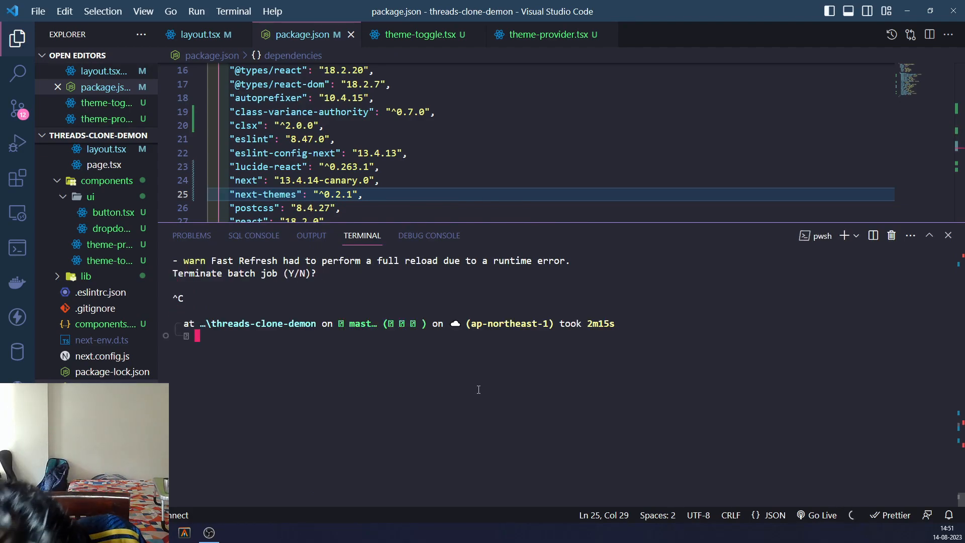
# Step: Restart the development server with yarn dev
pyautogui.write('yarn')
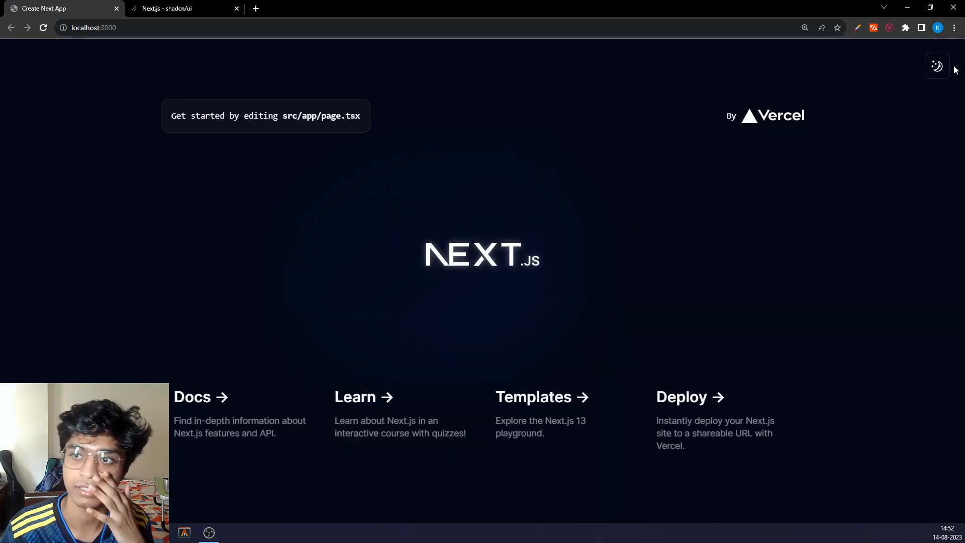
pyautogui.moveTo(936, 66)
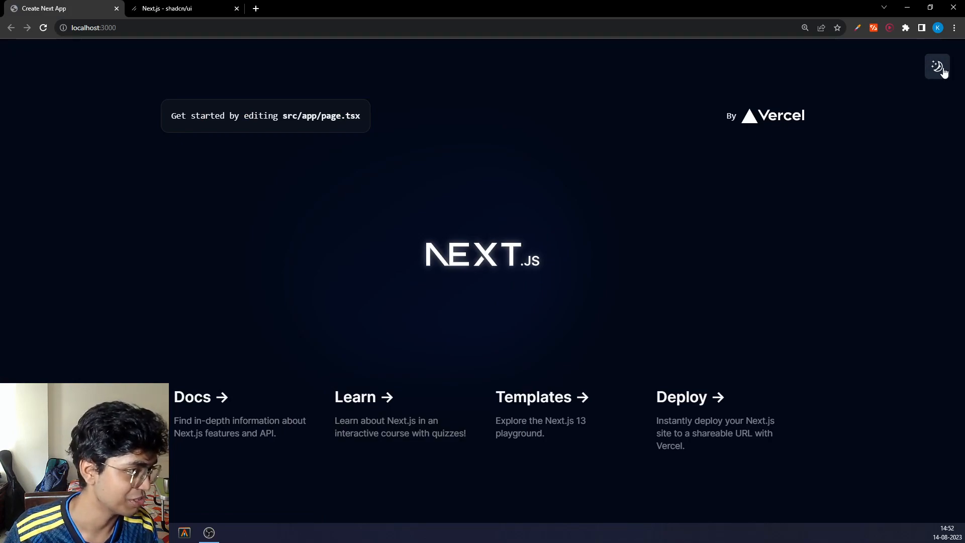
# Step: Switch the app at localhost:3000 to the Light theme via the toggle
pyautogui.click(937, 66)
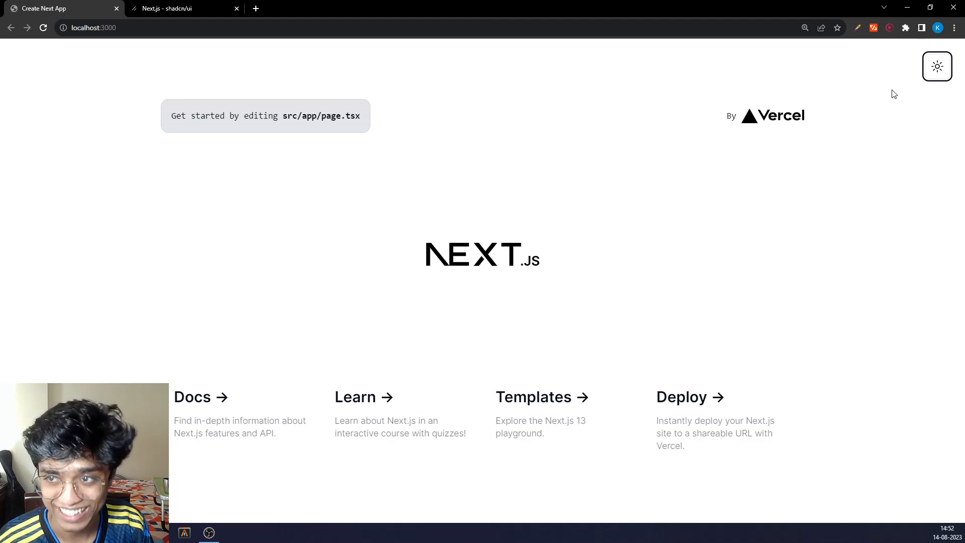
pyautogui.click(937, 66)
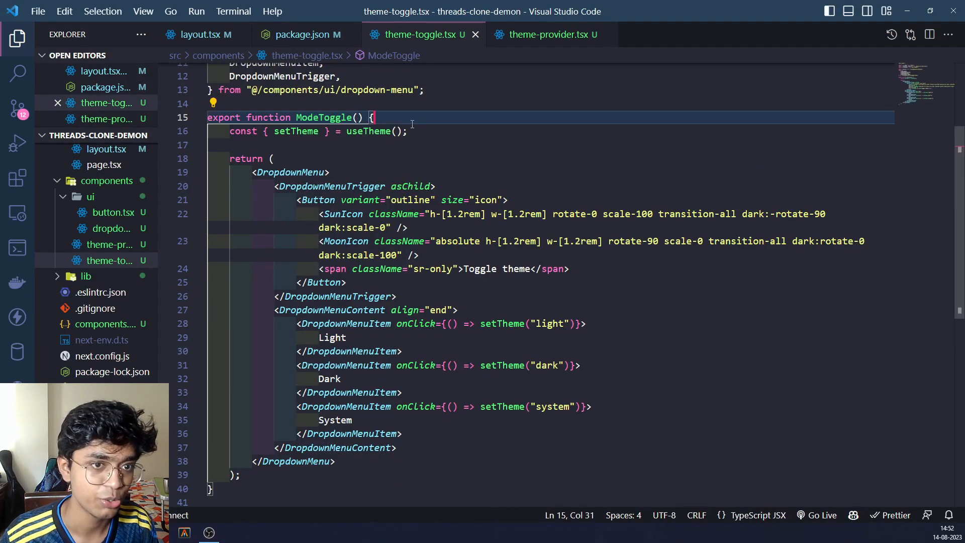
# Step: Locate page.tsx via quick open and review the Next.js logo div's dark: gradient classes
pyautogui.click(406, 131)
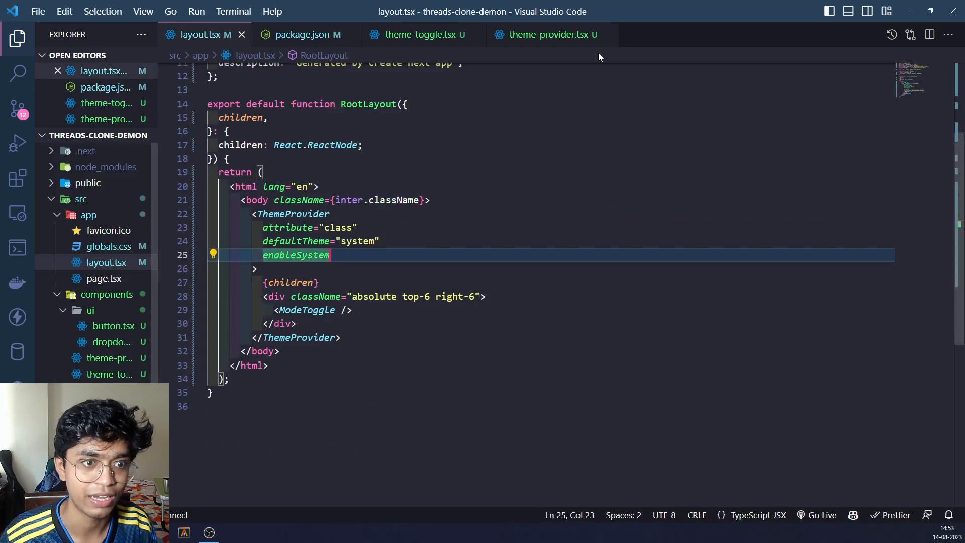
pyautogui.write('page')
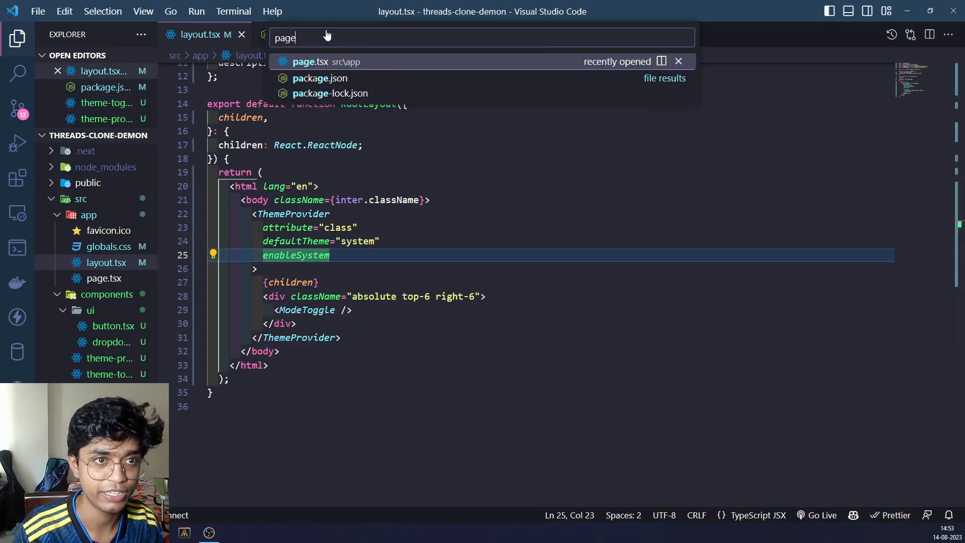
pyautogui.click(311, 61)
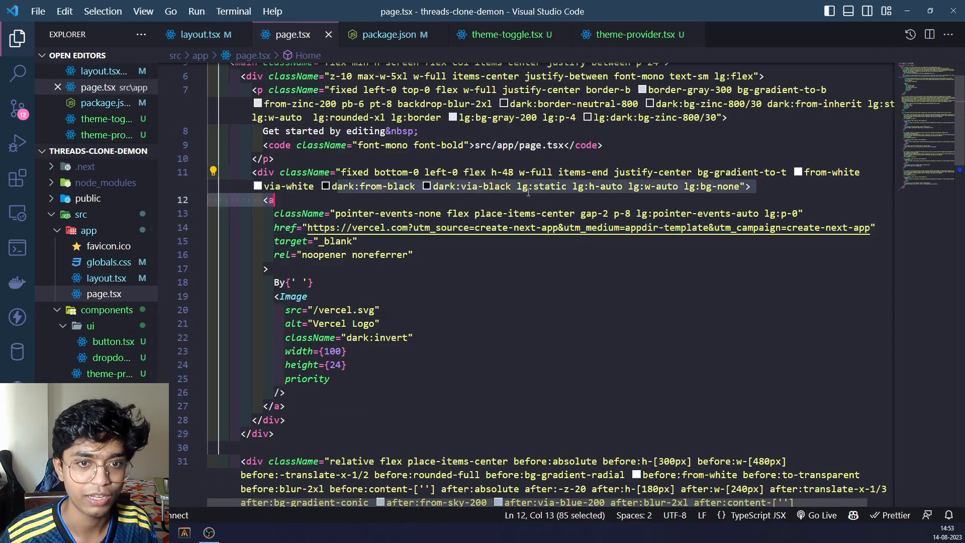
pyautogui.scroll(-3)
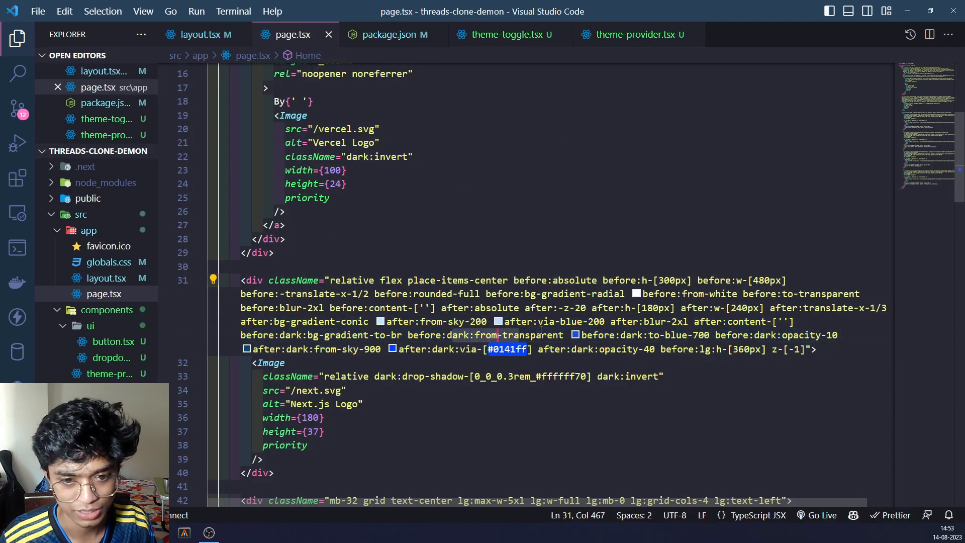
pyautogui.scroll(-3)
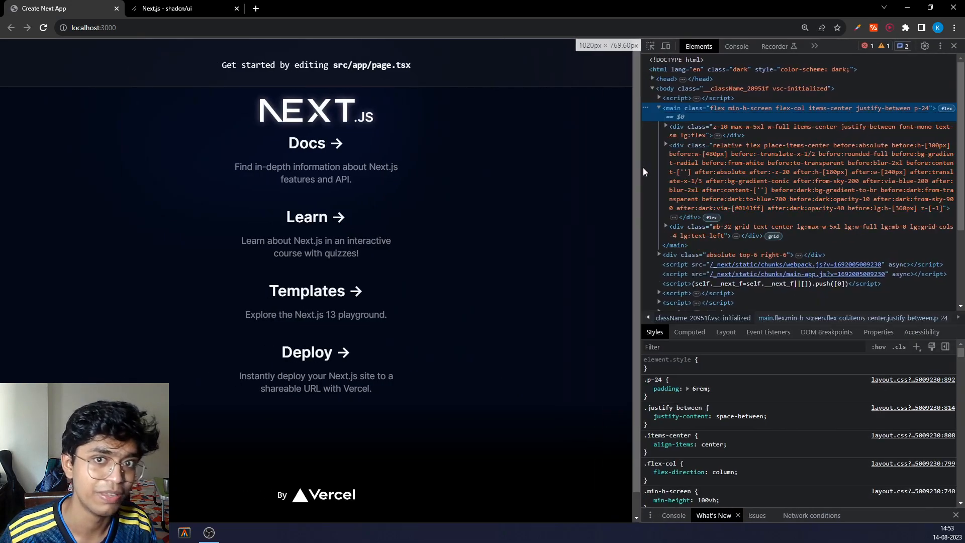
pyautogui.click(626, 66)
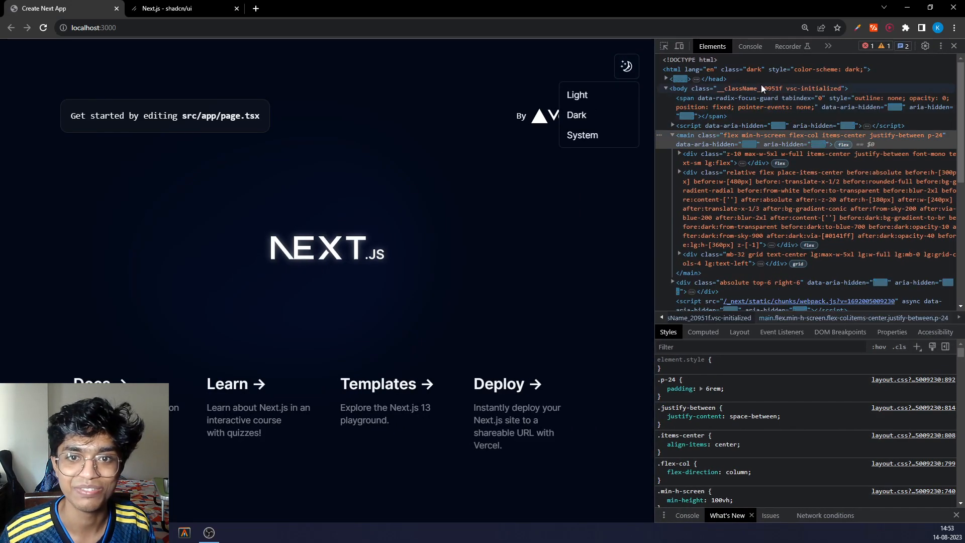
pyautogui.click(577, 94)
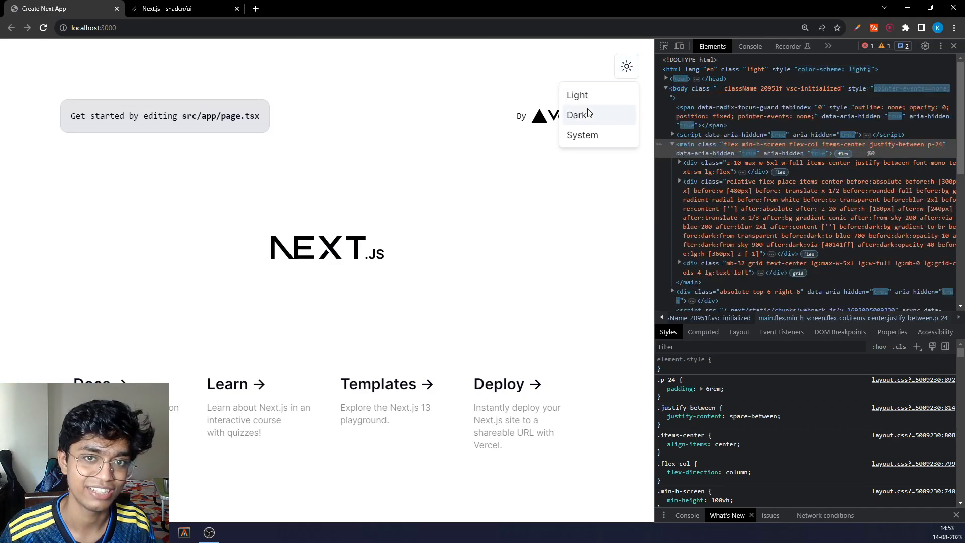
pyautogui.click(578, 115)
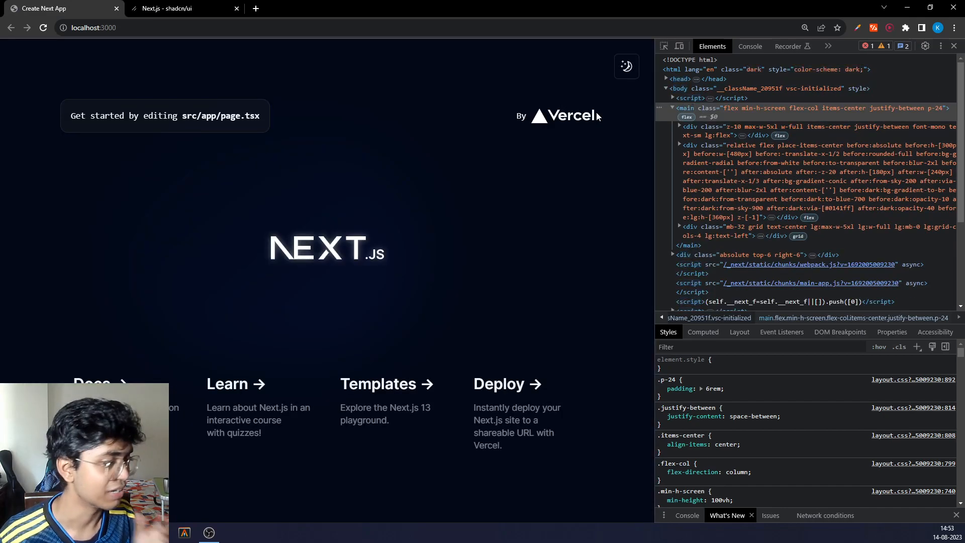